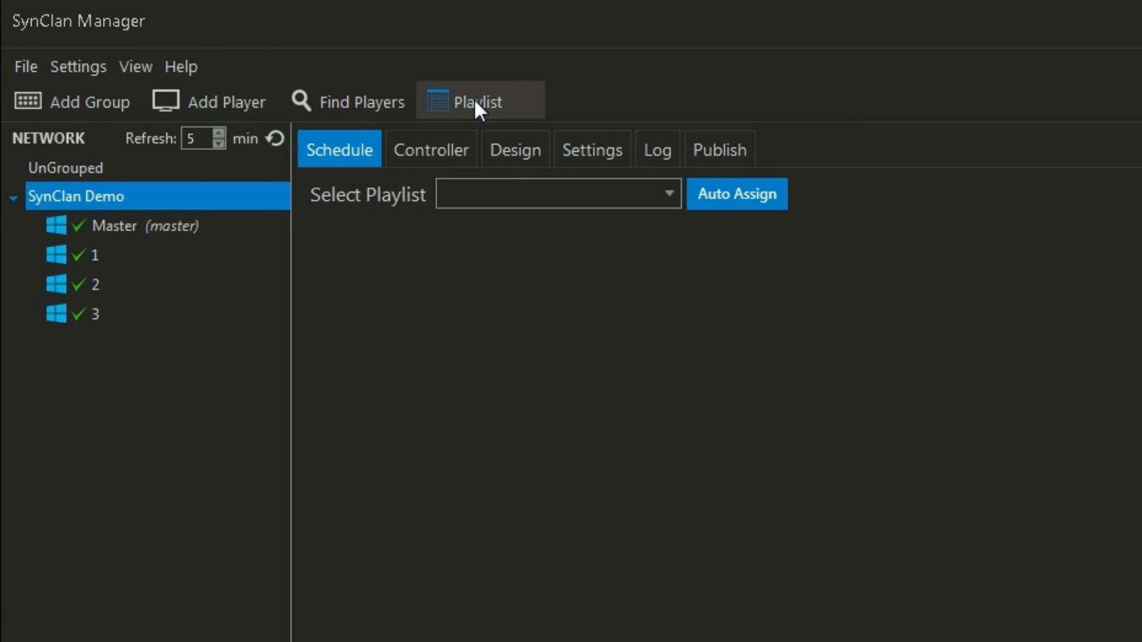
# Create and save a new simple playlist named Grid in the playlist creator
pyautogui.click(474, 101)
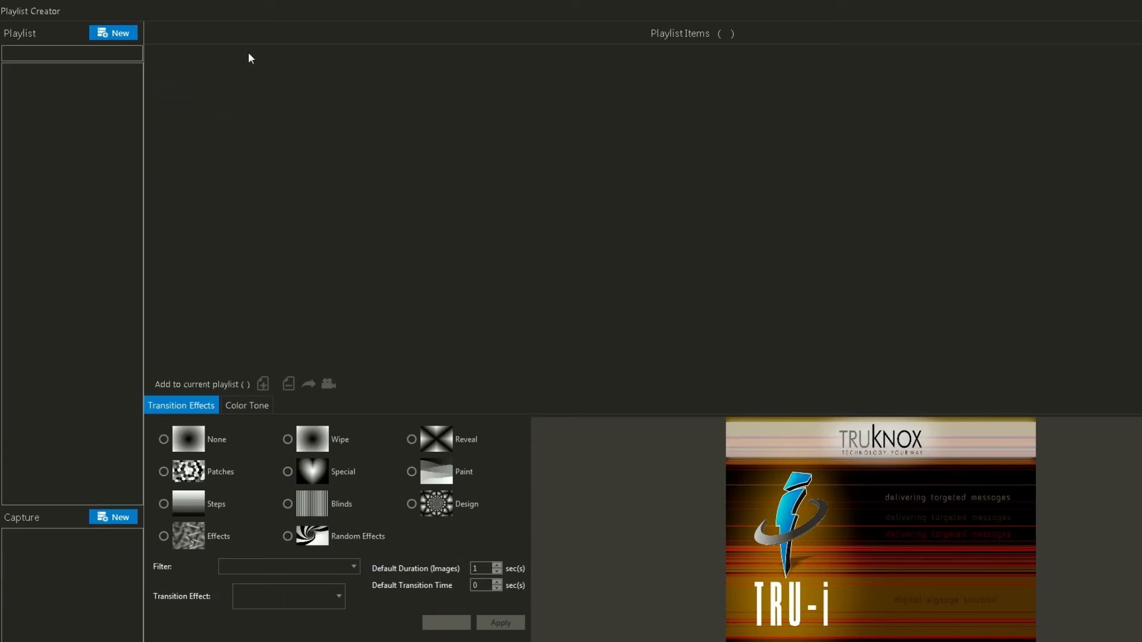
pyautogui.click(114, 33)
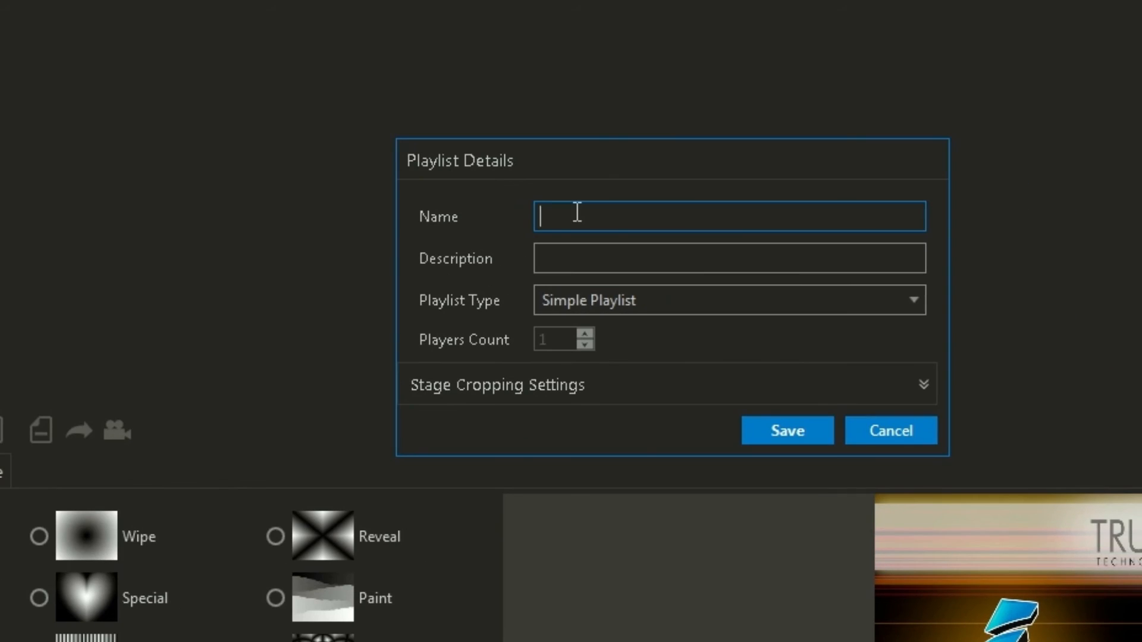
pyautogui.write('Grid')
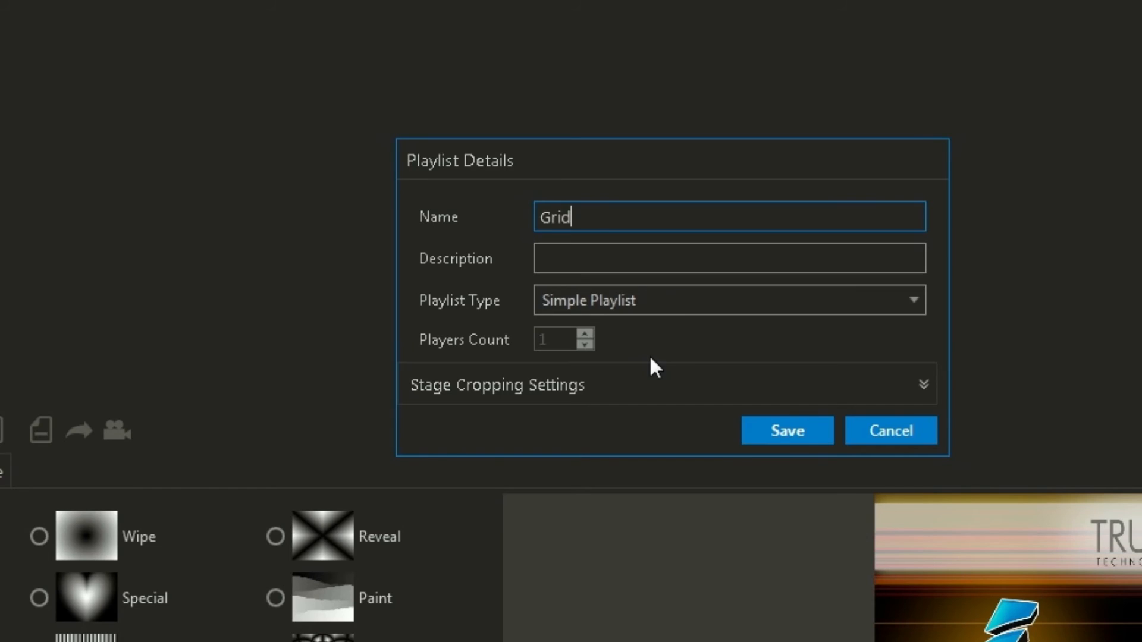
pyautogui.click(786, 431)
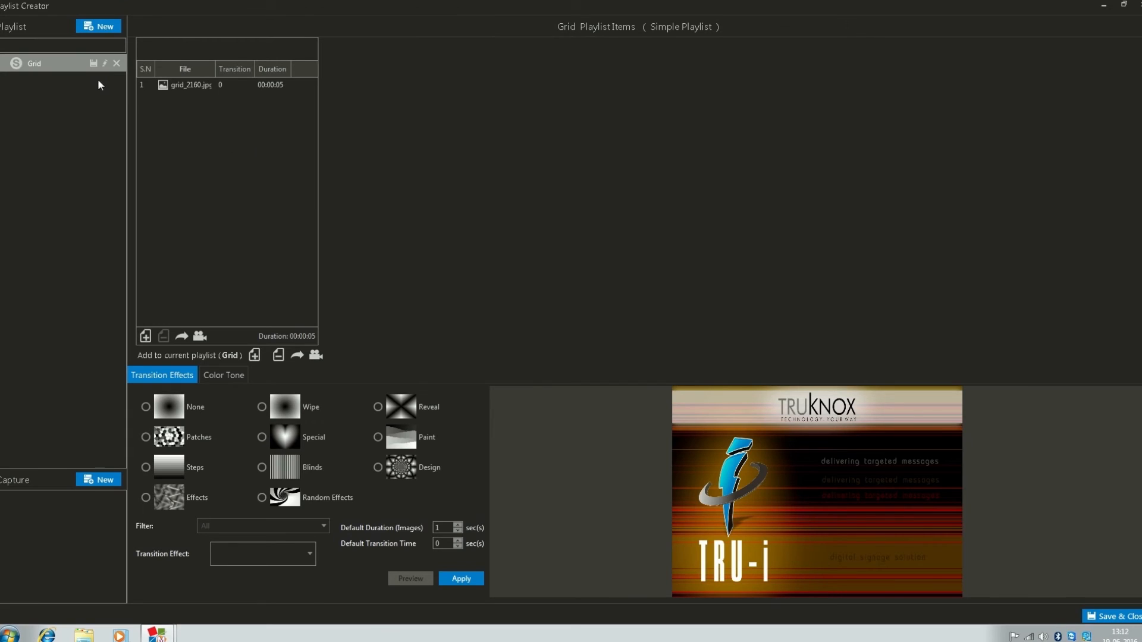
pyautogui.moveTo(1119, 617)
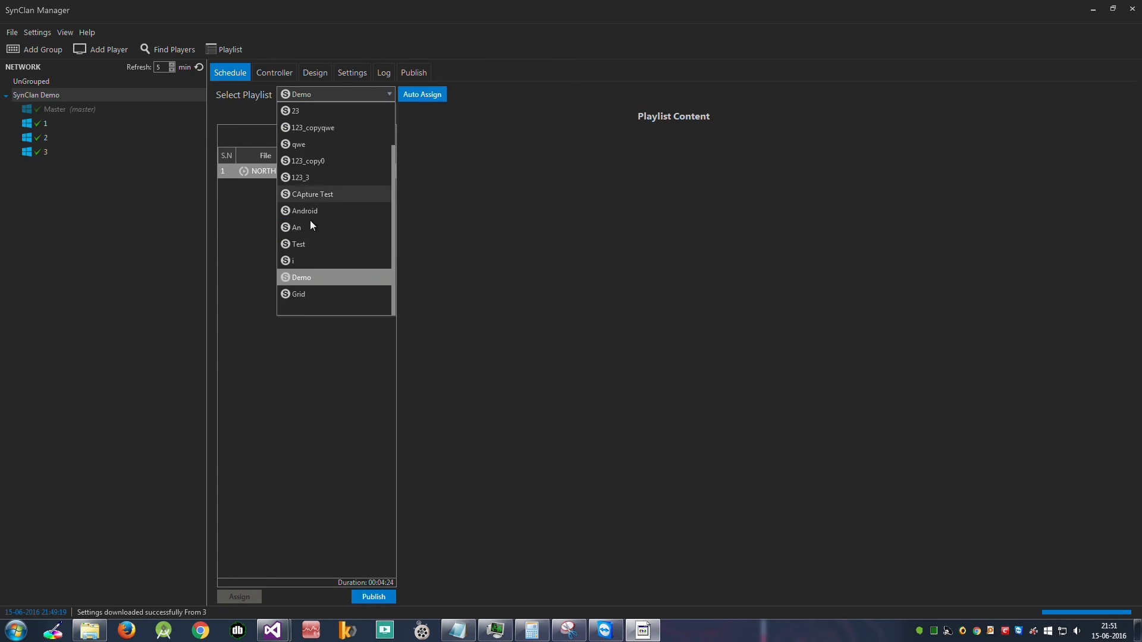
# Publish the Grid playlist to all SynClan Demo players and bring up the stage design
pyautogui.click(295, 294)
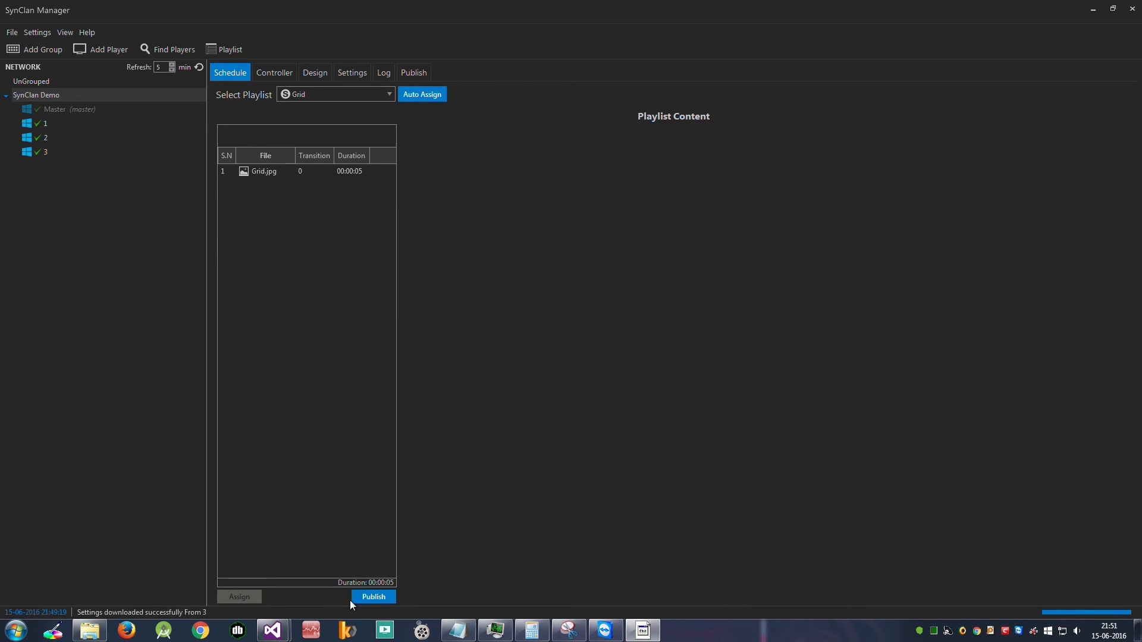
pyautogui.click(372, 596)
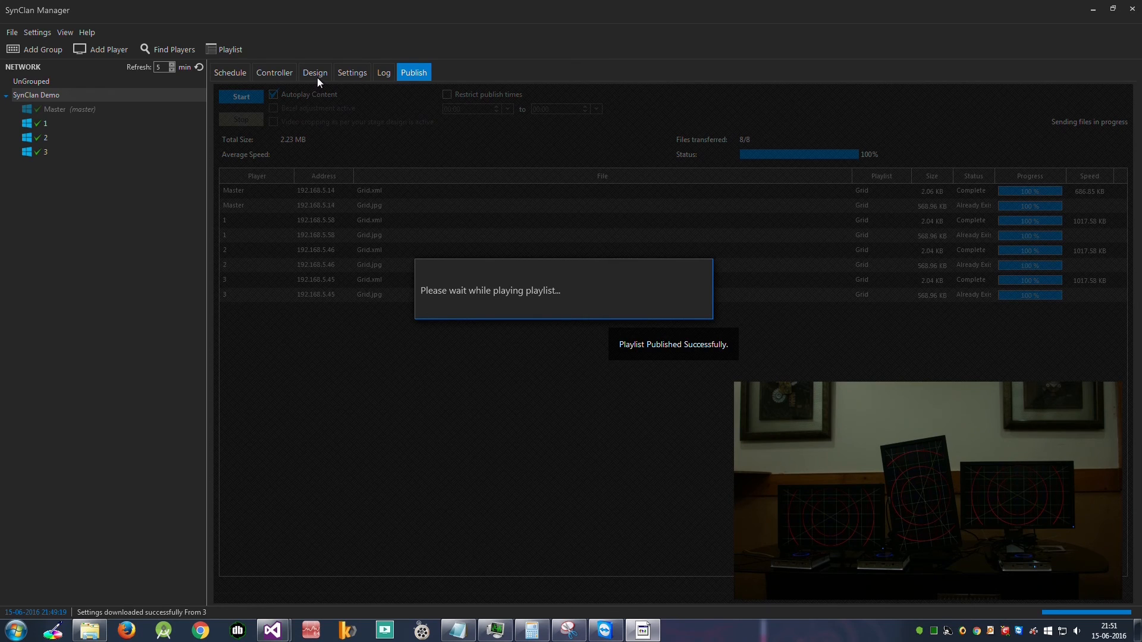
pyautogui.click(314, 72)
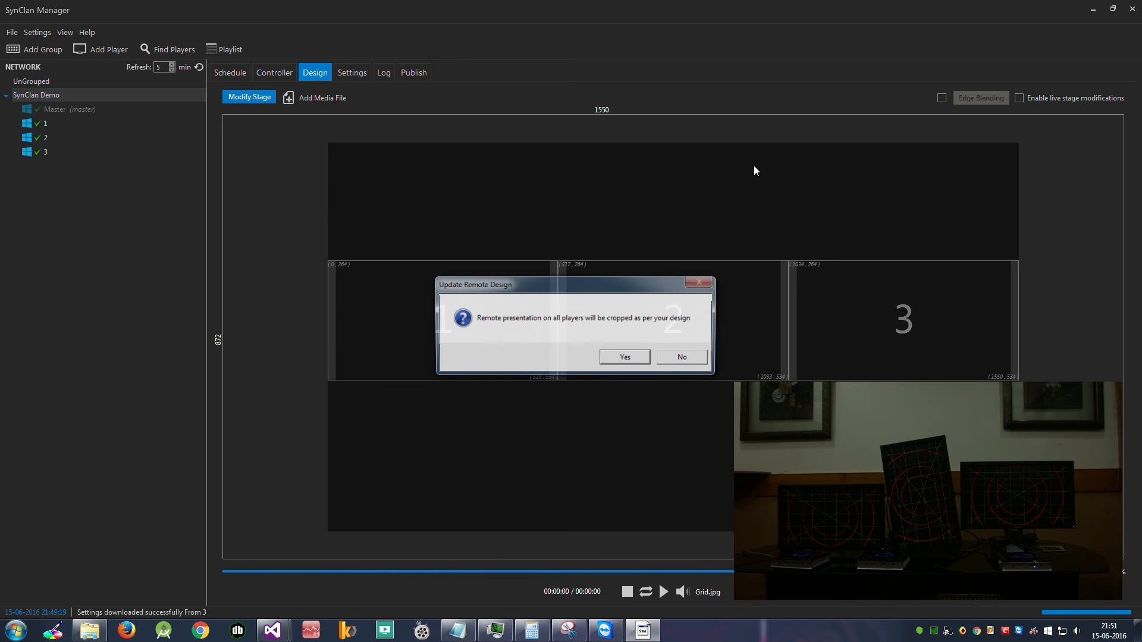
# Confirm cropping the remote design, then lock the aspect ratio for screens 1, 2 and 3
pyautogui.click(624, 357)
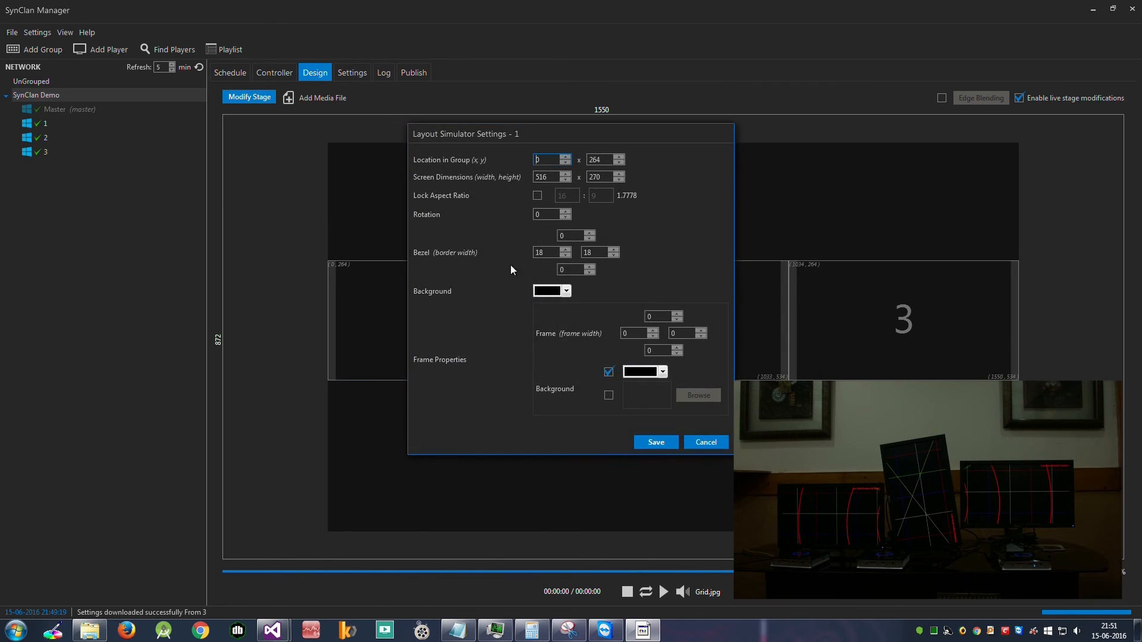
pyautogui.click(538, 195)
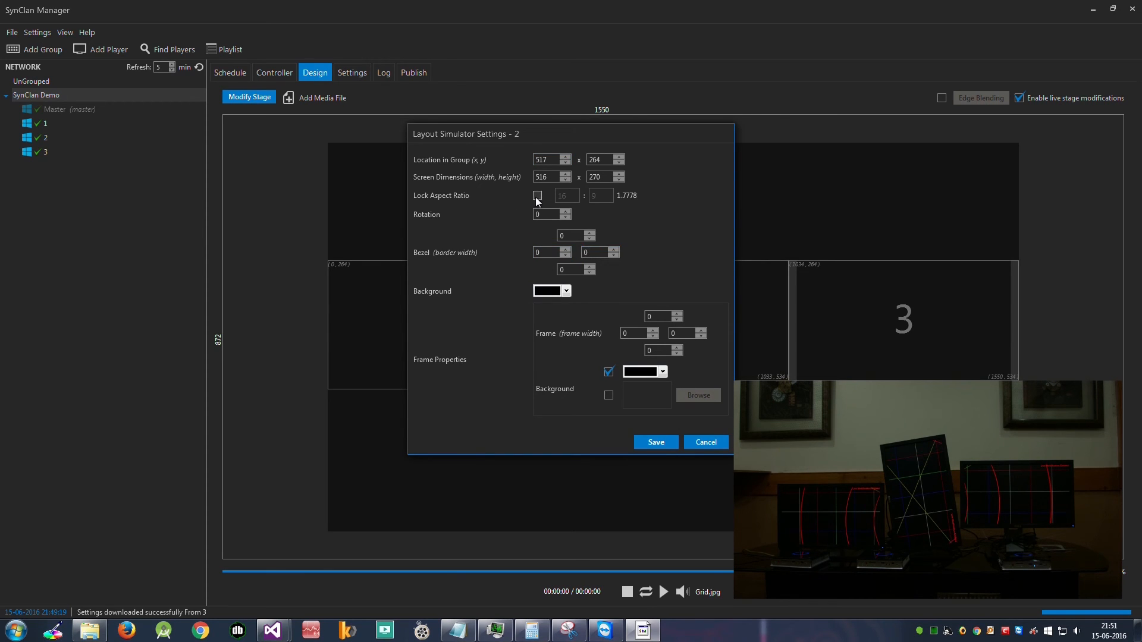
pyautogui.click(537, 195)
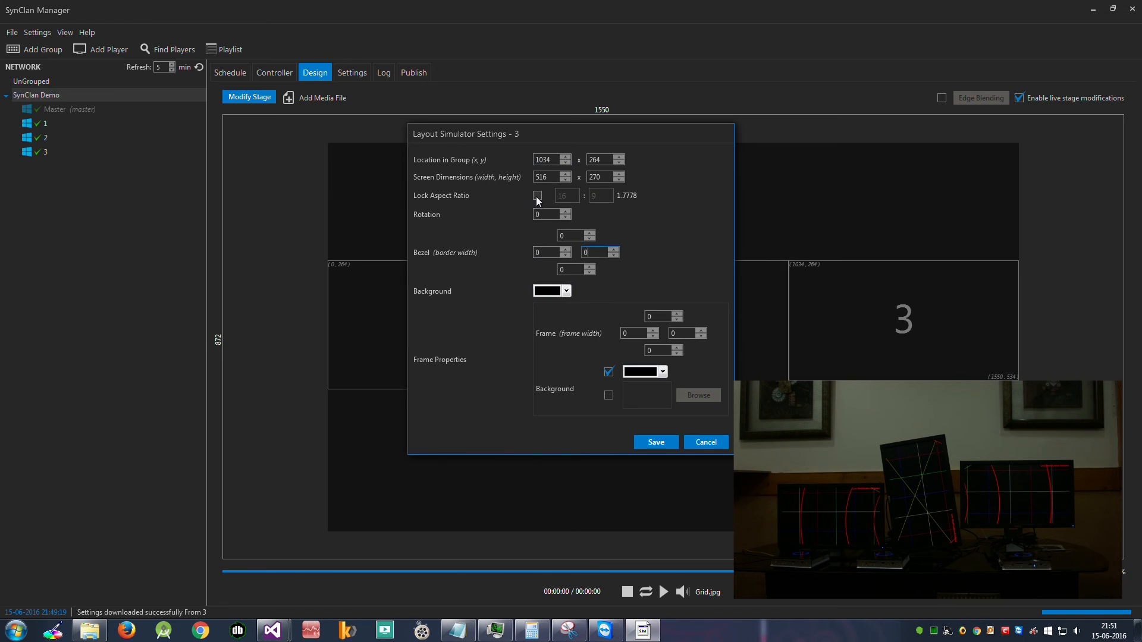
pyautogui.click(538, 196)
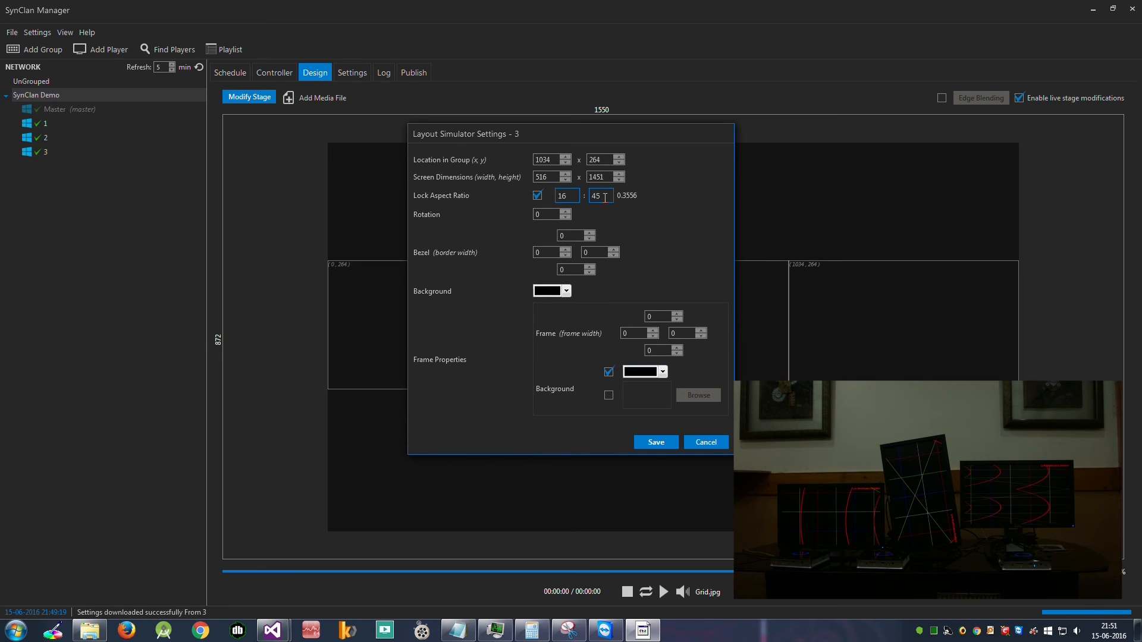
pyautogui.click(655, 443)
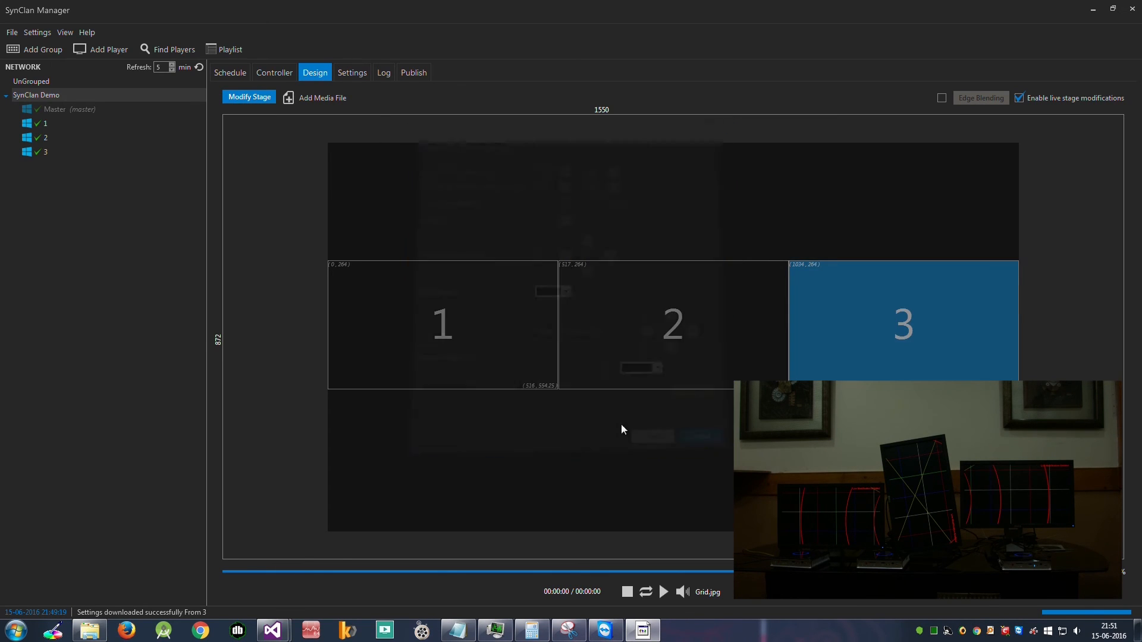
# Set screen 2's rotation to 80 degrees in its layout settings and save
pyautogui.doubleClick(670, 324)
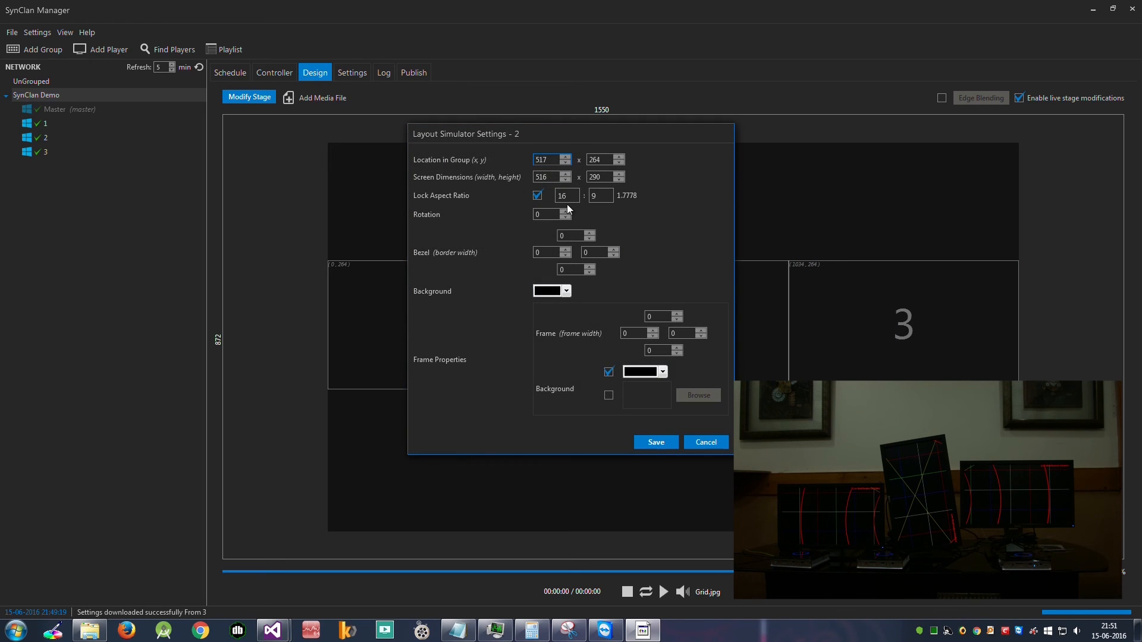
pyautogui.click(547, 214)
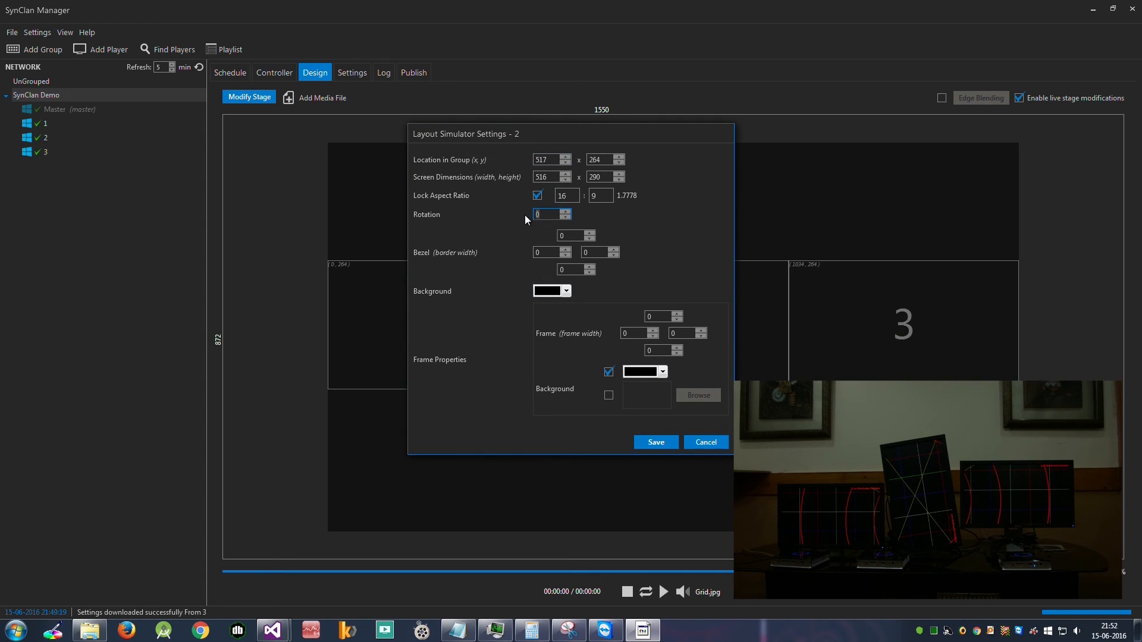
pyautogui.write('80')
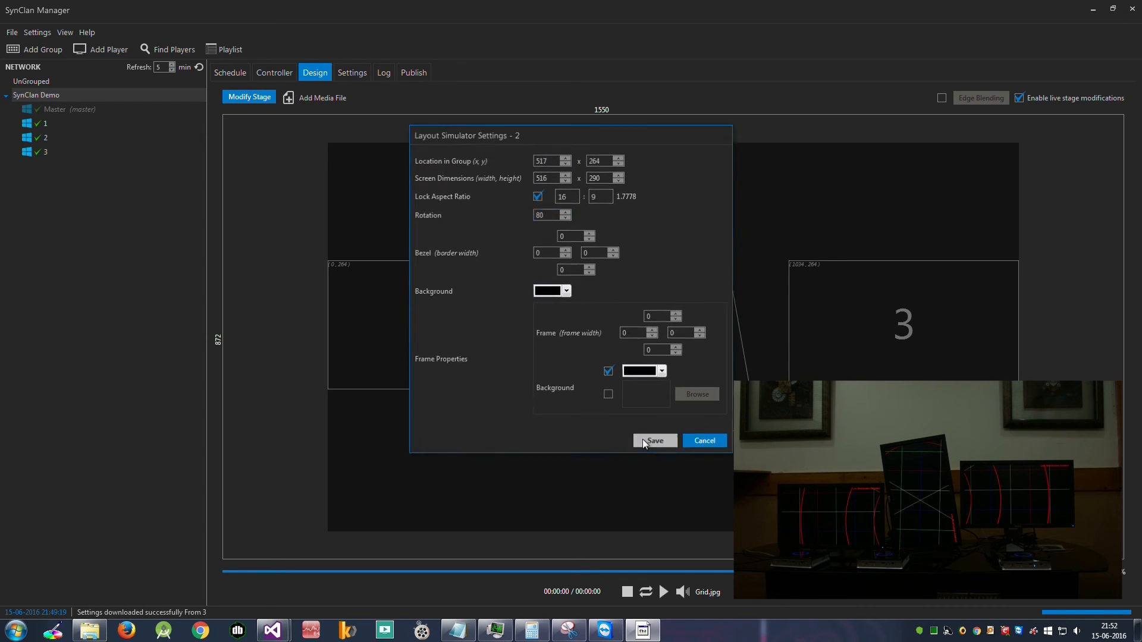
pyautogui.click(653, 440)
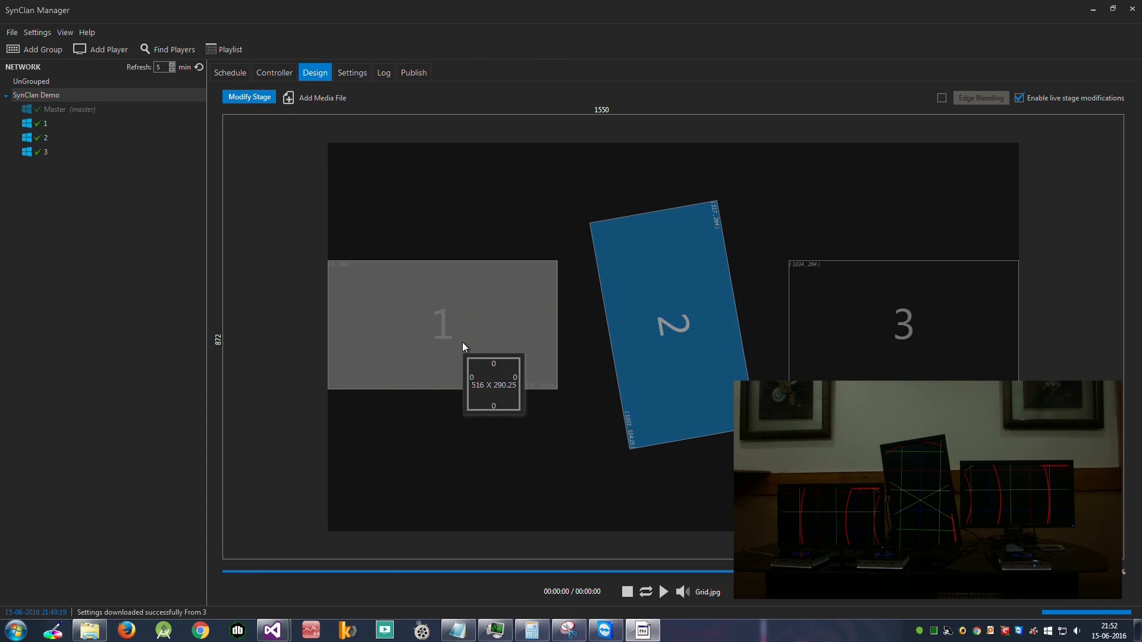
pyautogui.doubleClick(443, 324)
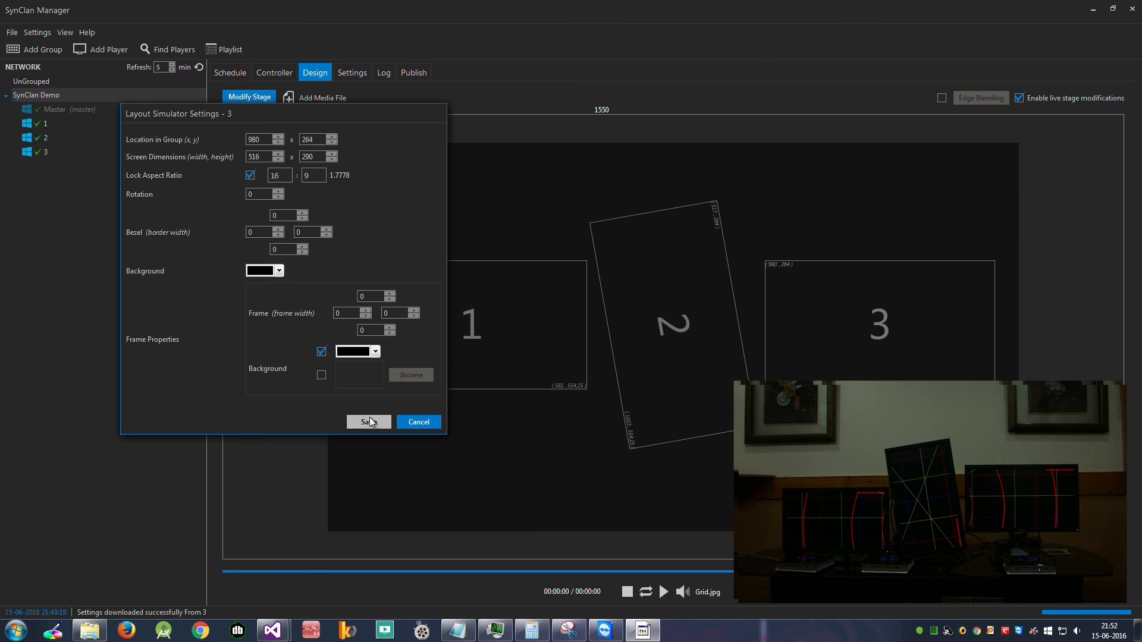
# Nudge screen 3 right and up to 988, 262 and apply the new position
pyautogui.click(367, 423)
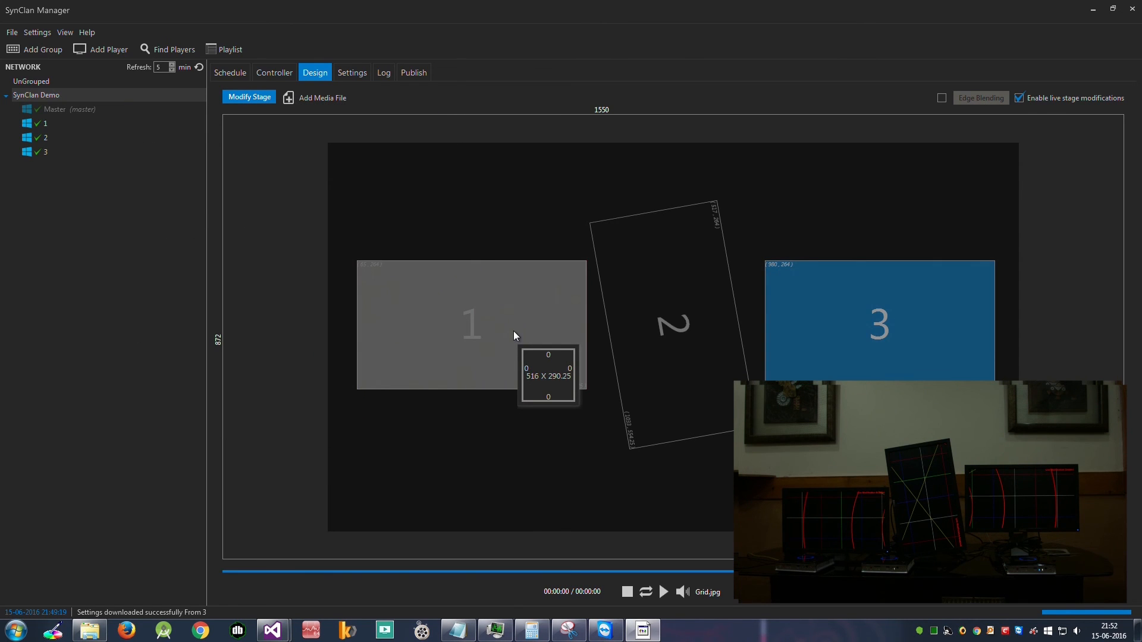
pyautogui.doubleClick(472, 323)
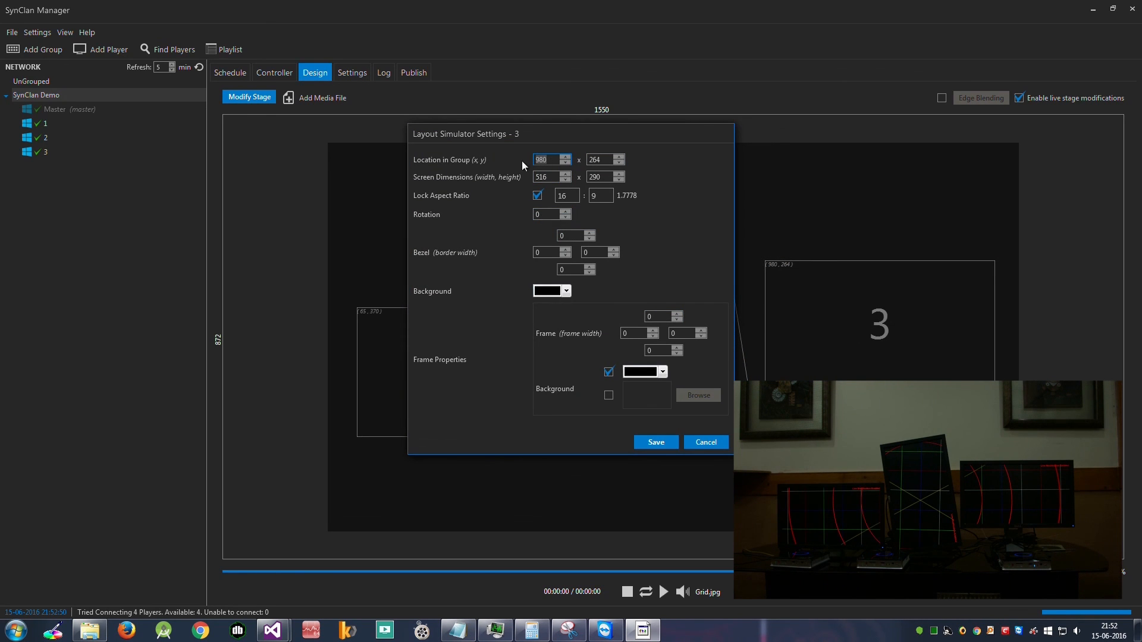
pyautogui.moveTo(565, 158)
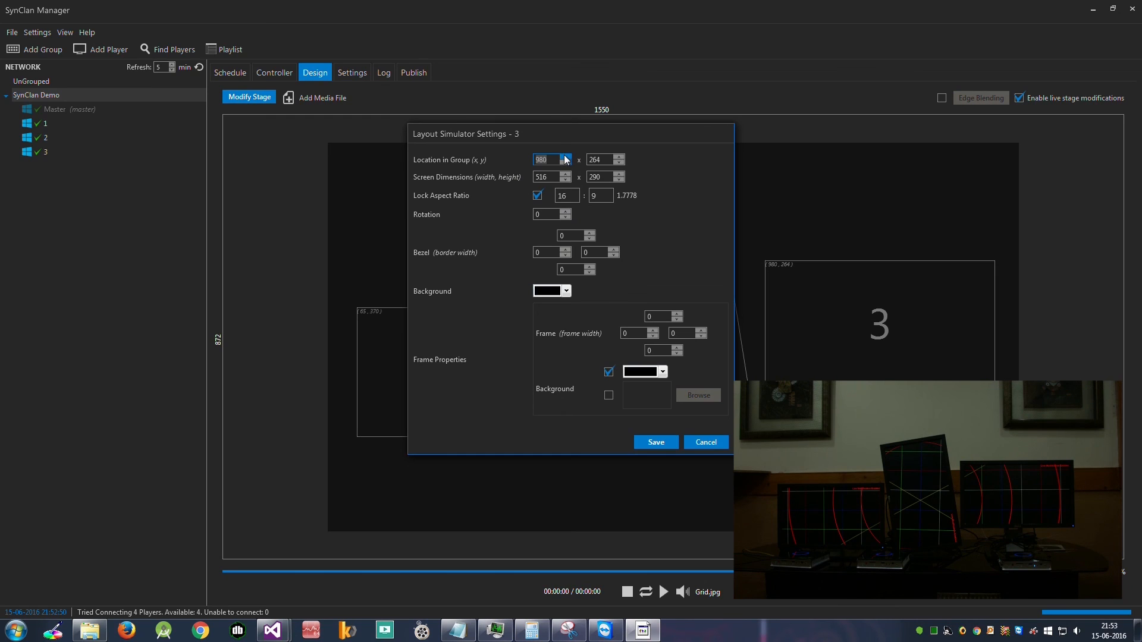
pyautogui.click(567, 157)
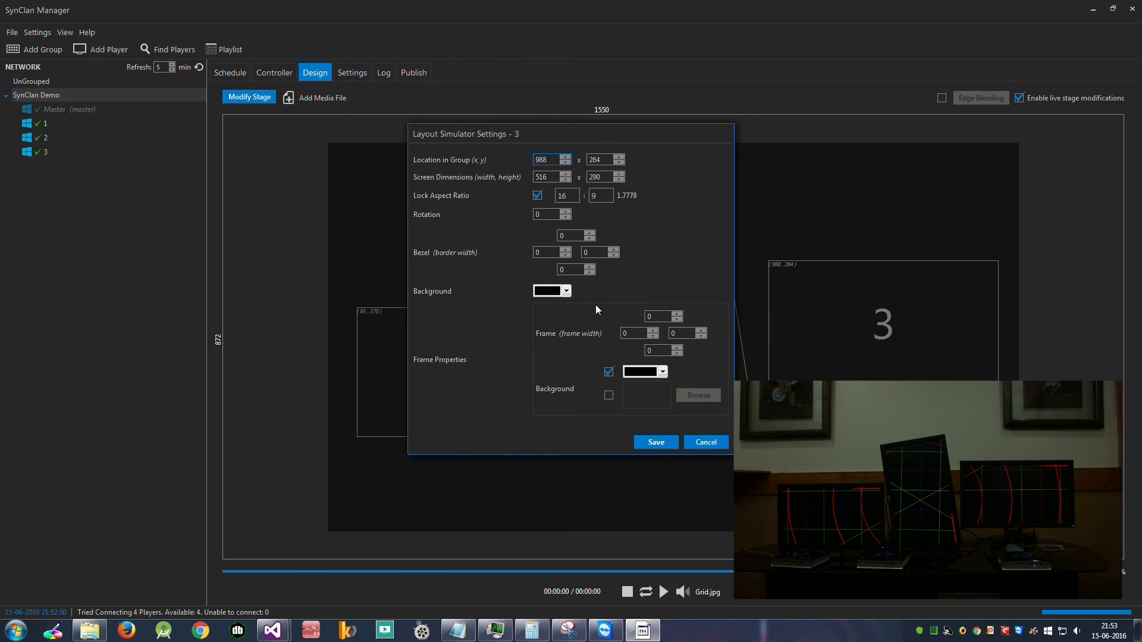
pyautogui.click(620, 163)
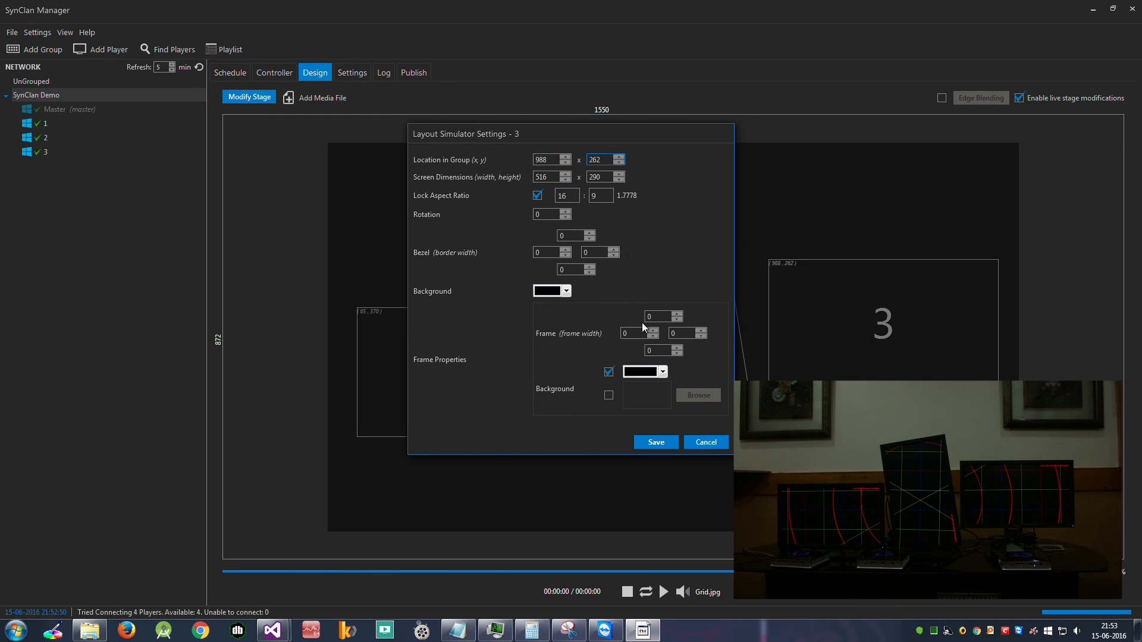
pyautogui.click(655, 442)
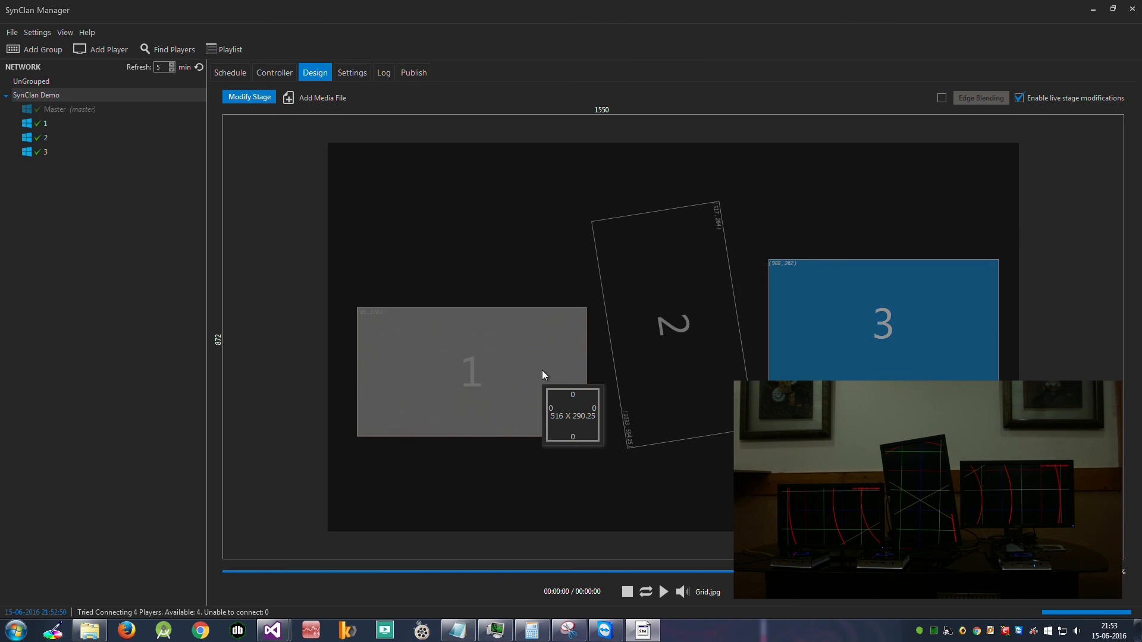
# Nudge screen 1 down and right to 67, 373 and apply the new position
pyautogui.doubleClick(470, 371)
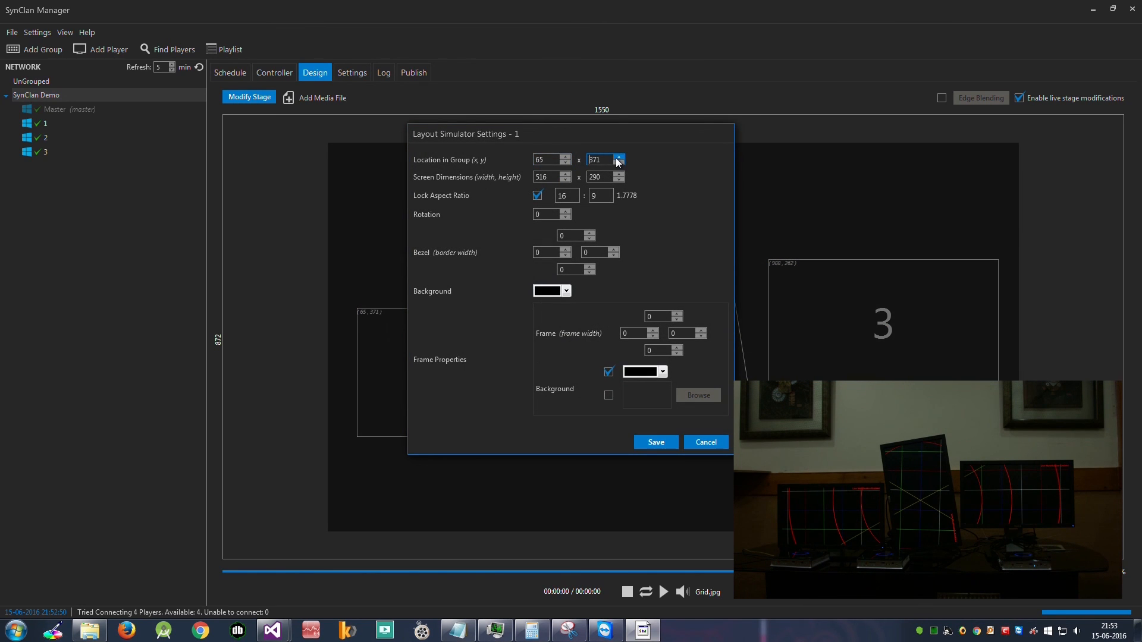
pyautogui.click(619, 157)
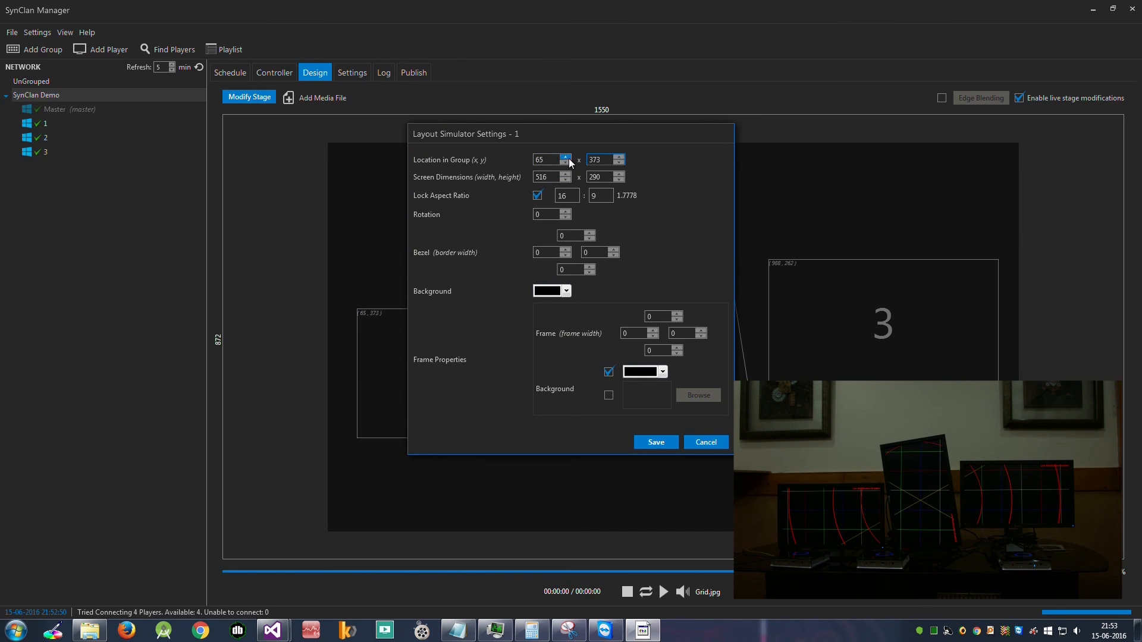
pyautogui.click(566, 157)
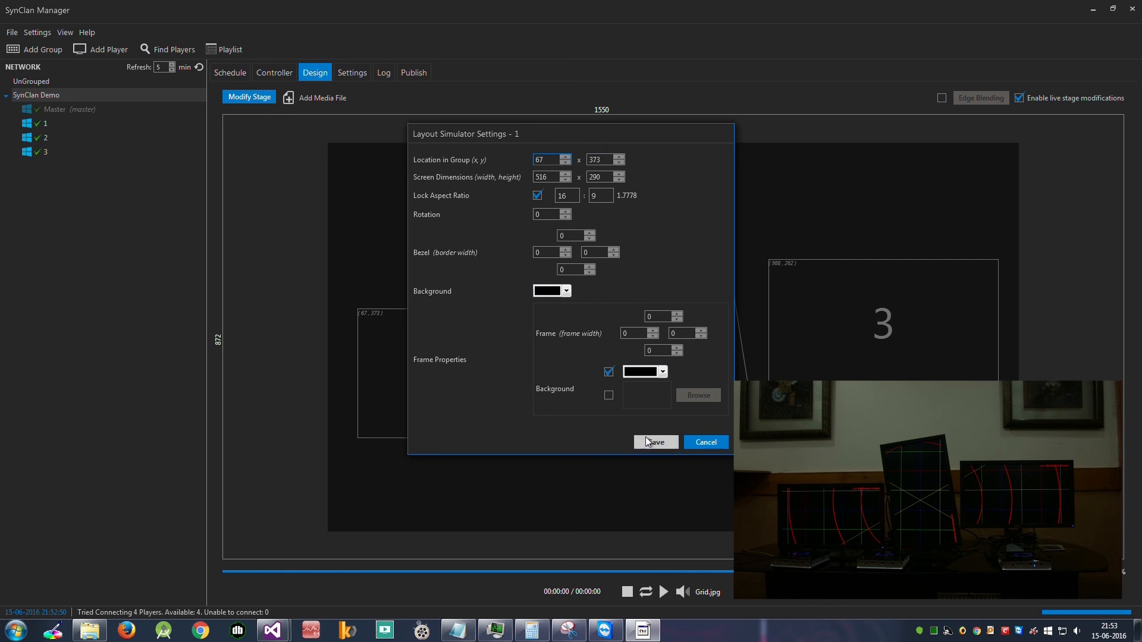
pyautogui.click(653, 443)
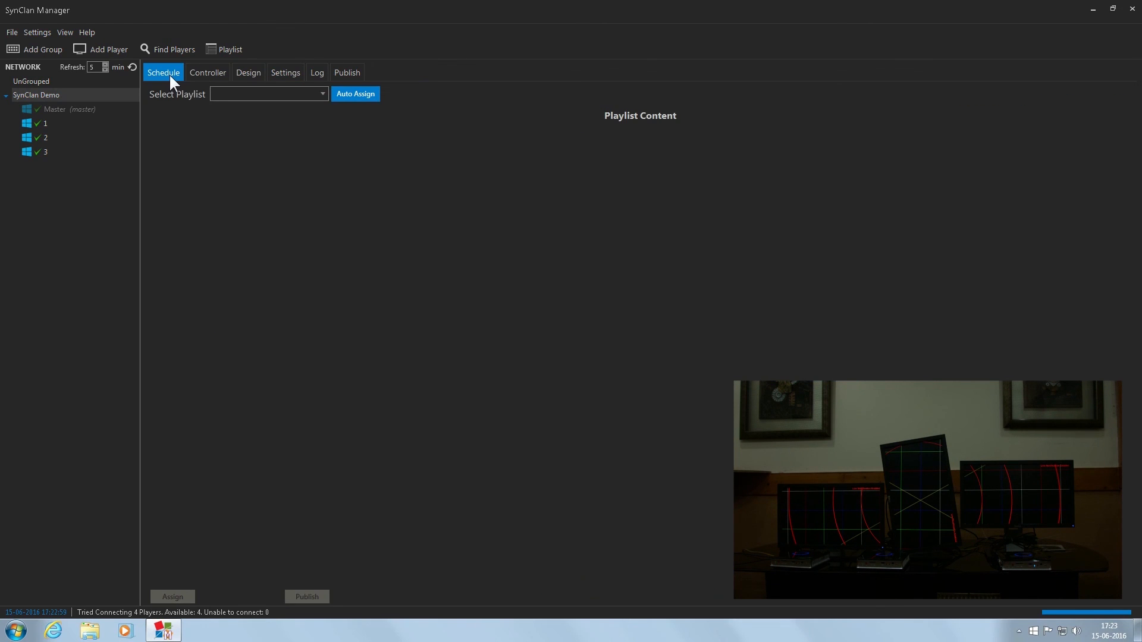
# Assign the Demo playlist to the screens from the Schedule view
pyautogui.click(320, 92)
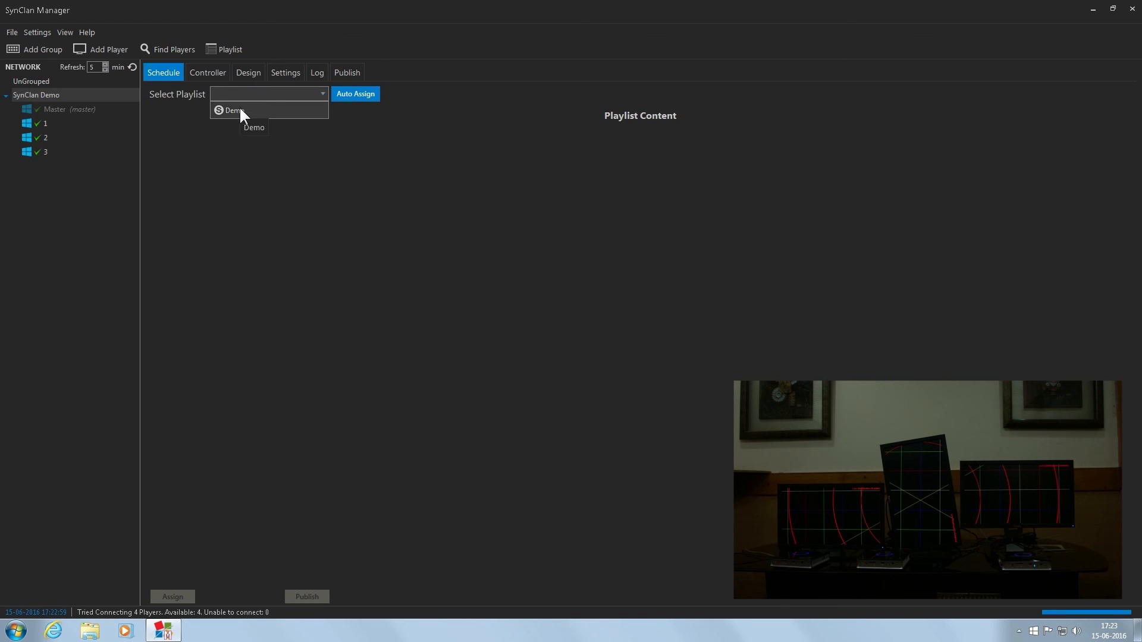
pyautogui.click(232, 109)
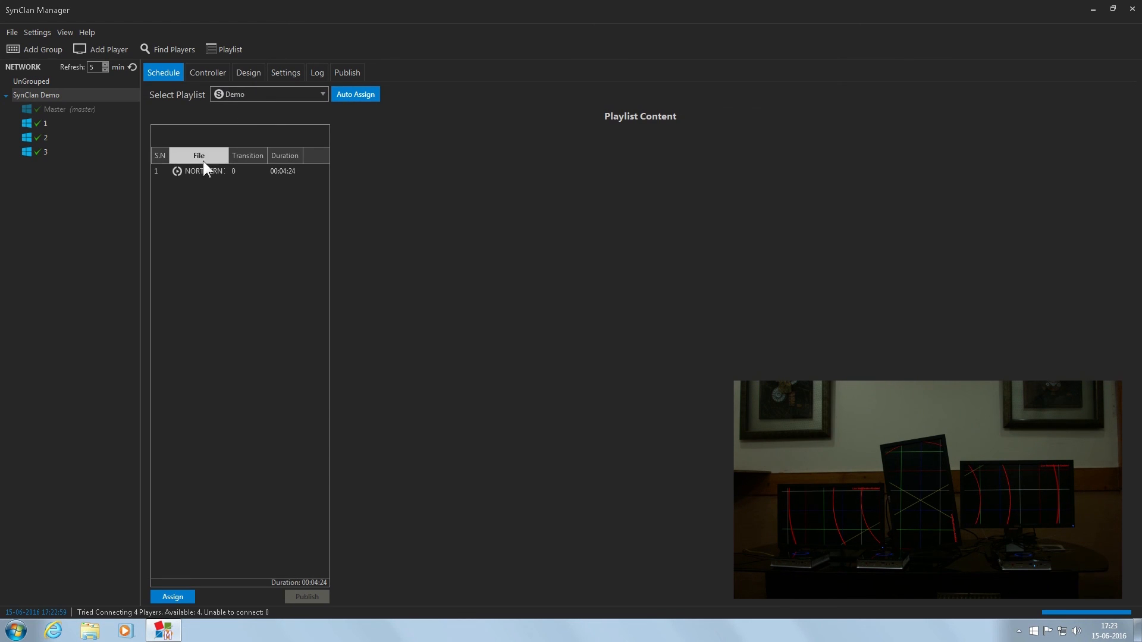
pyautogui.click(172, 596)
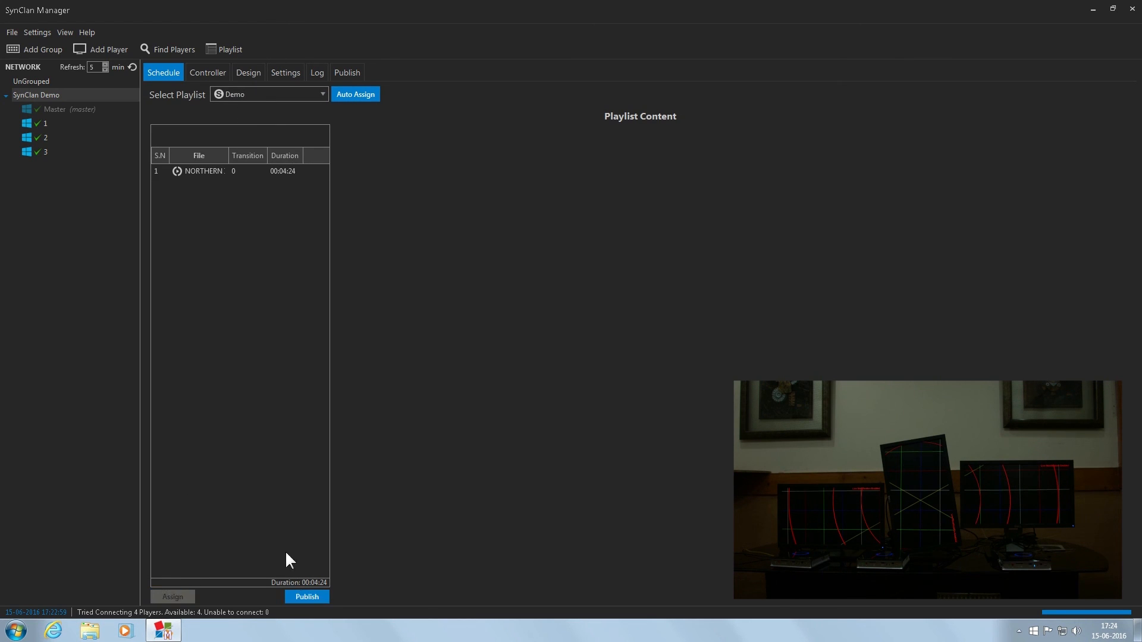
# Publish the Demo playlist to all players and start playback across the wall
pyautogui.click(346, 72)
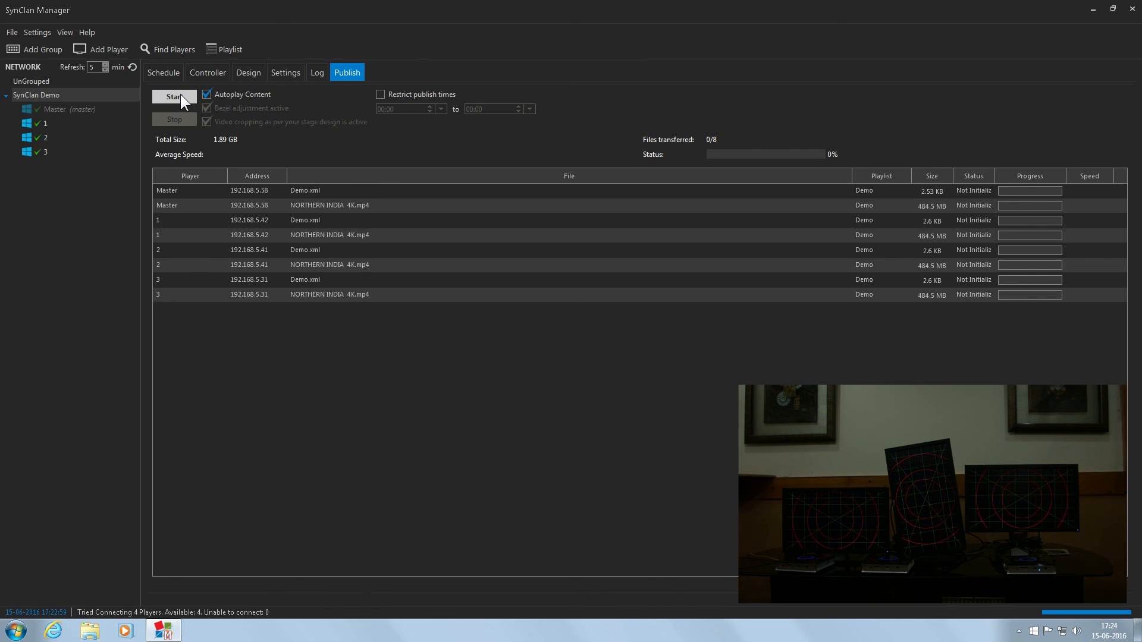
pyautogui.click(173, 96)
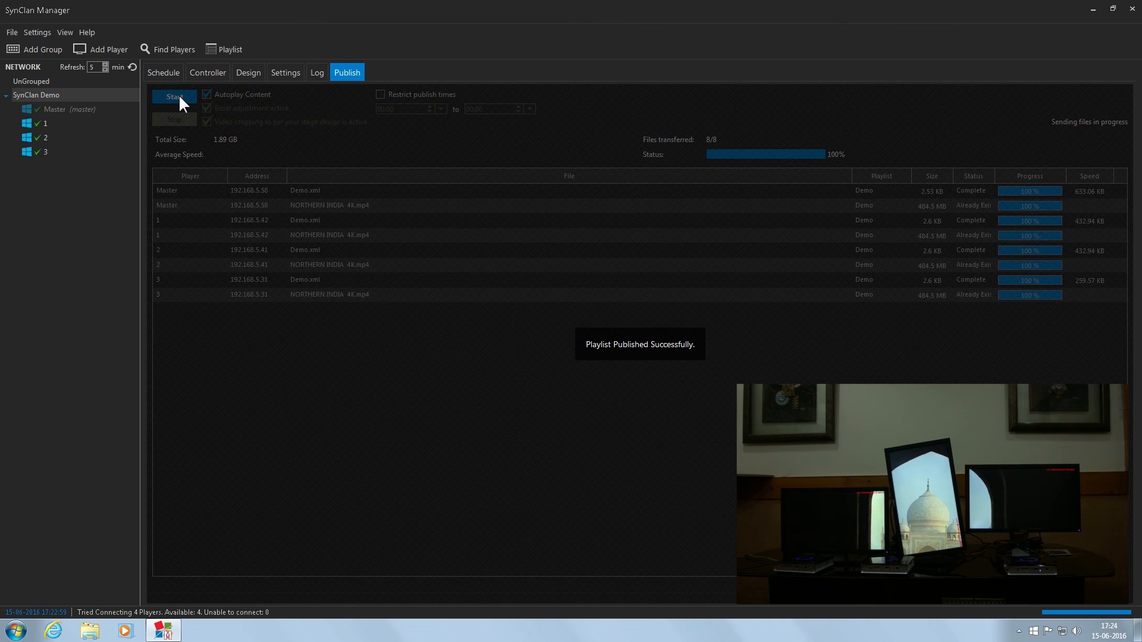
pyautogui.click(174, 96)
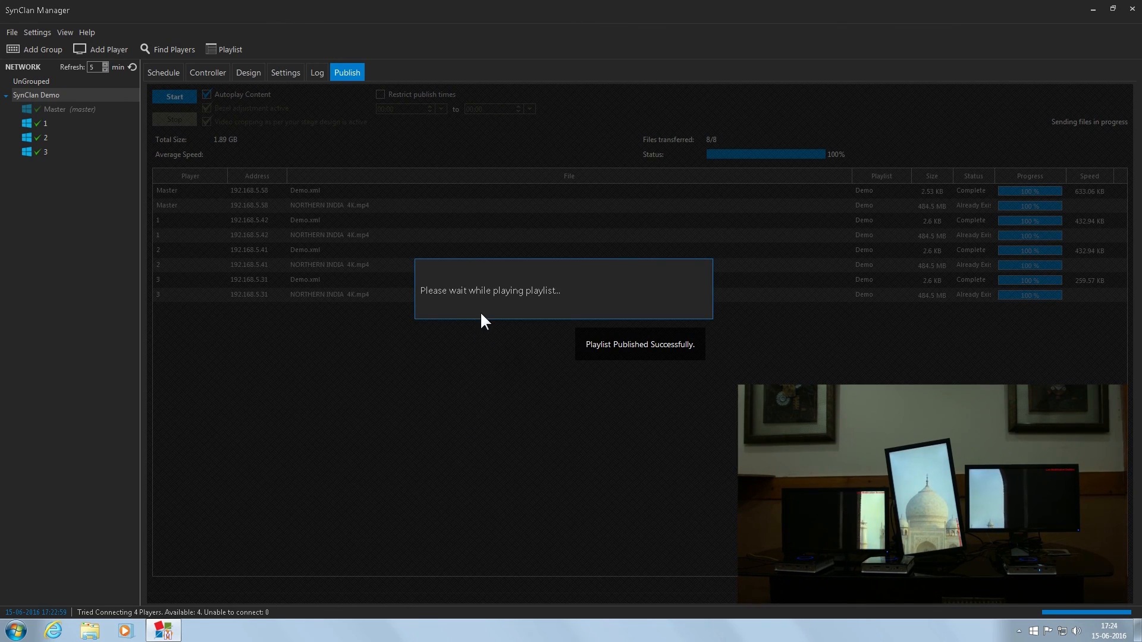
pyautogui.moveTo(415, 388)
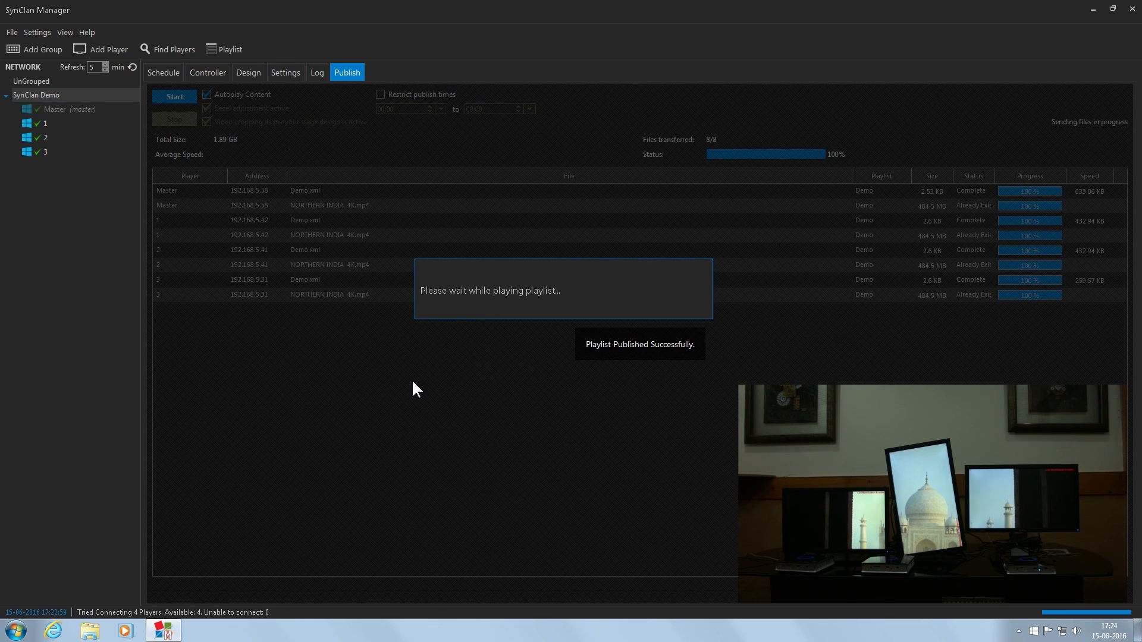